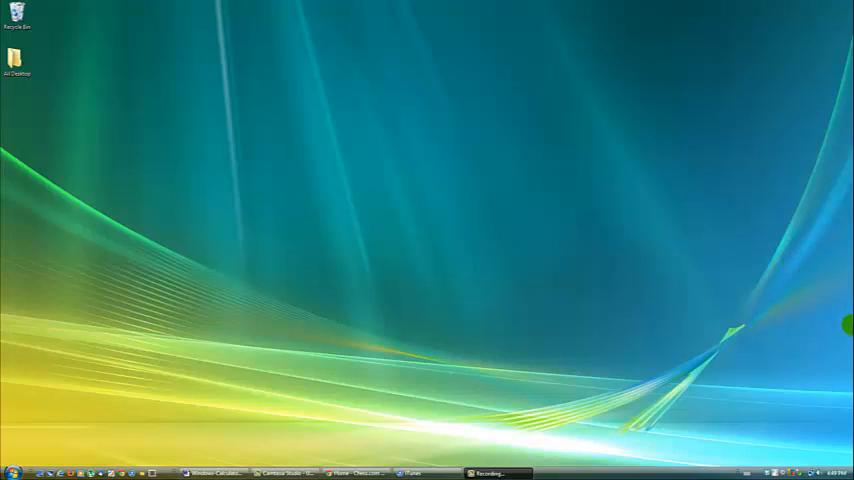
mouse_move(664, 104)
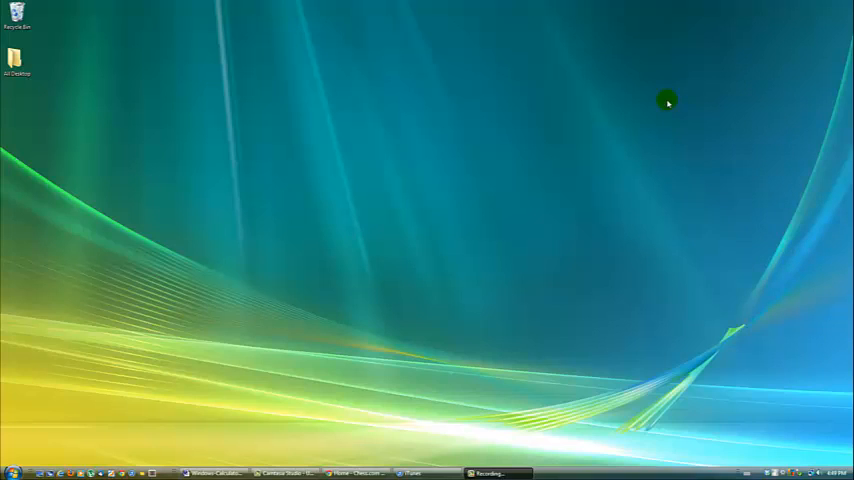
mouse_move(636, 82)
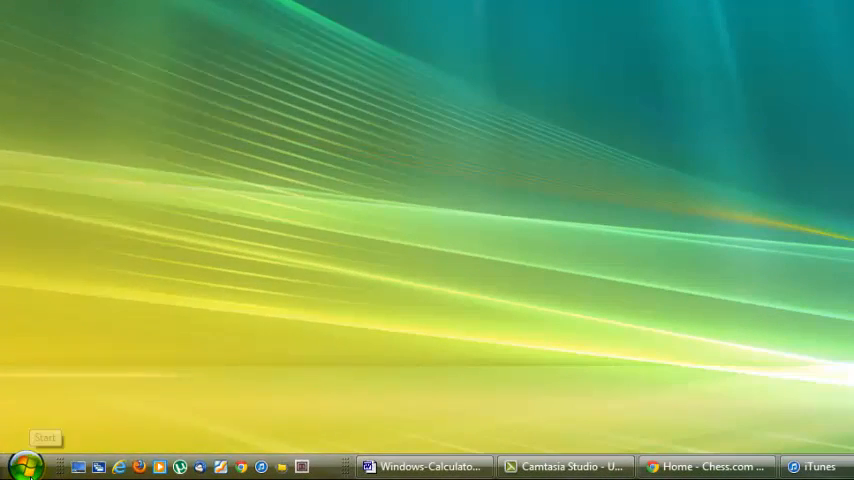
Bring up the Start menu and the context menu for Computer.
left_click(24, 462)
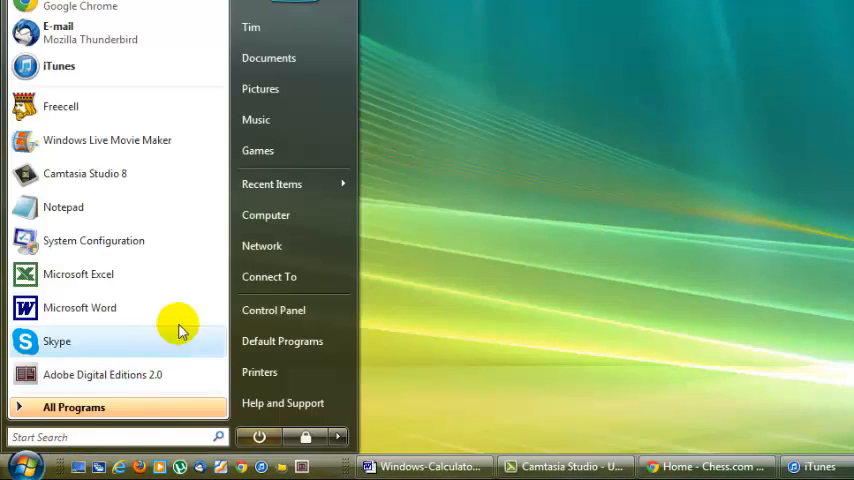
mouse_move(288, 240)
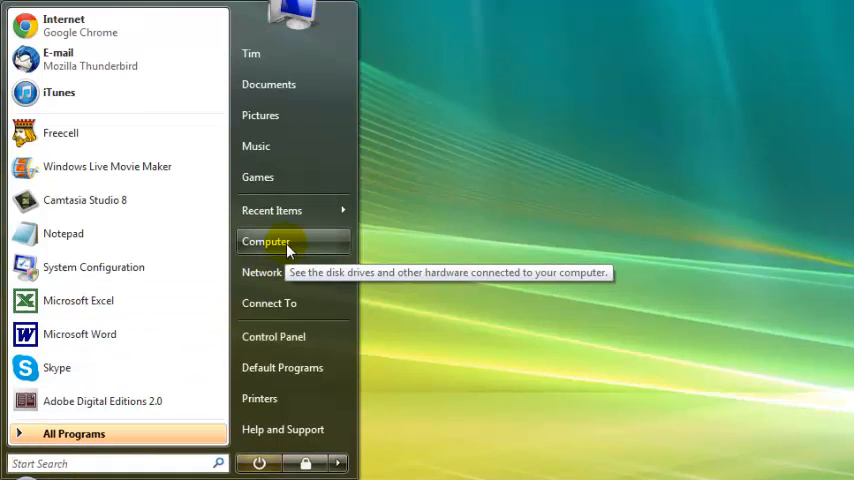
right_click(280, 240)
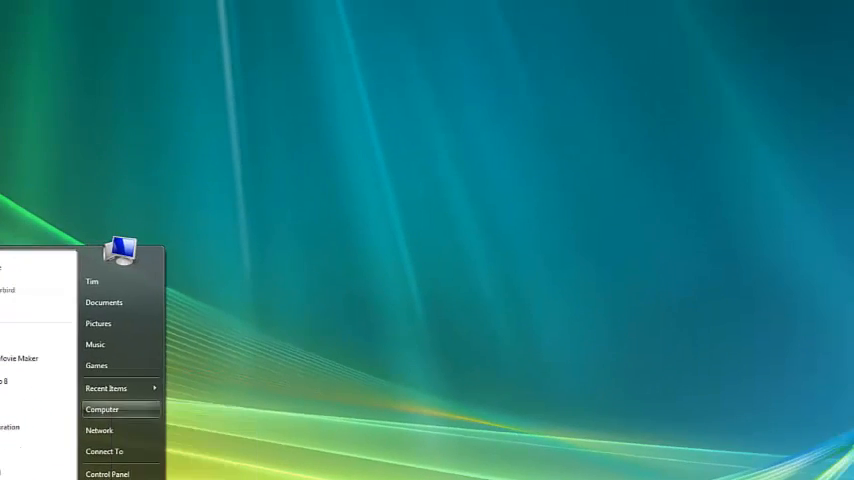
Show the System properties page with edition, processor and installed memory.
left_click(100, 408)
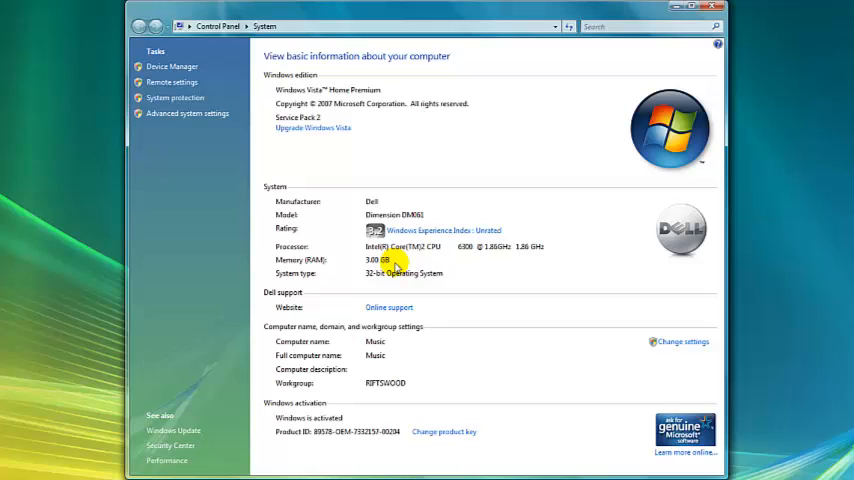
mouse_move(368, 268)
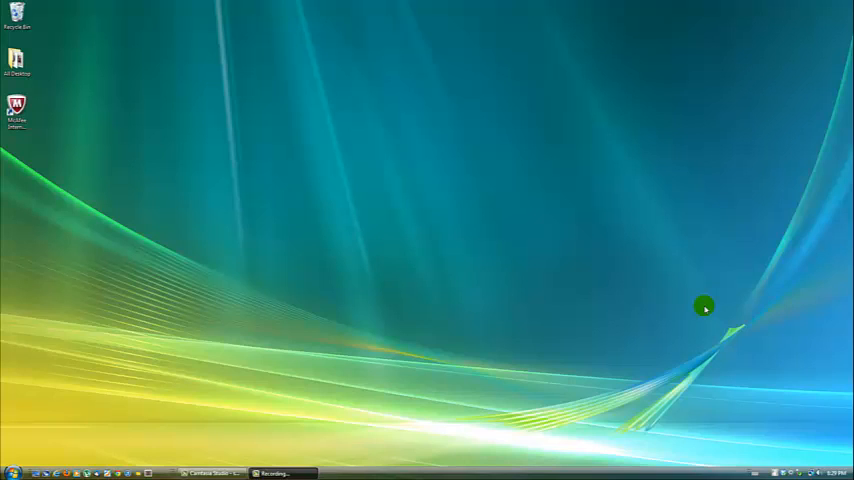
mouse_move(204, 272)
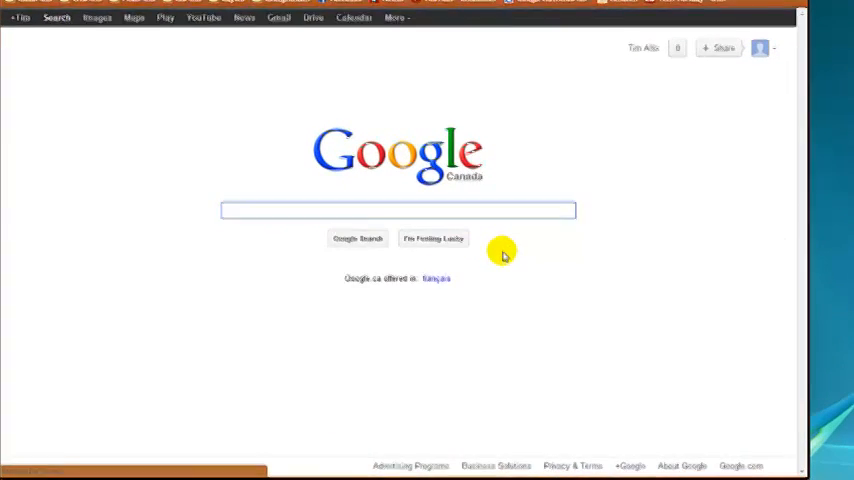
Search for AVG from the Google search box to reach free.avg.com.
left_click(400, 210)
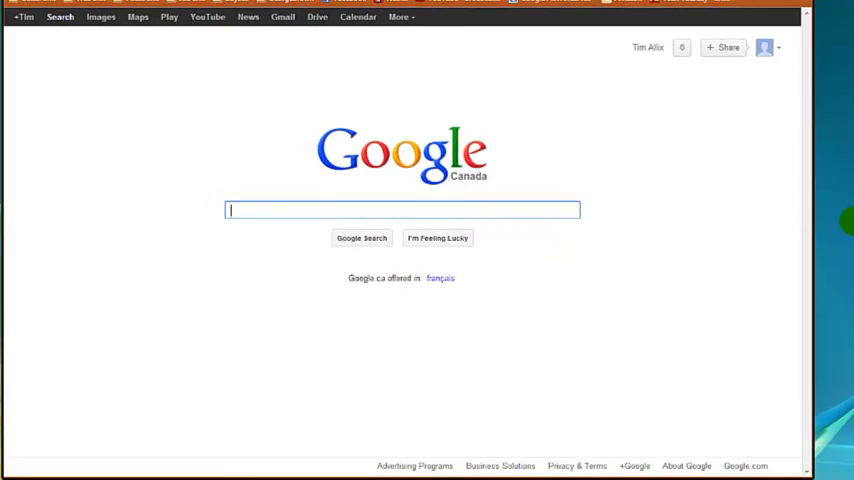
type("avg.com/ca-en/homepage")
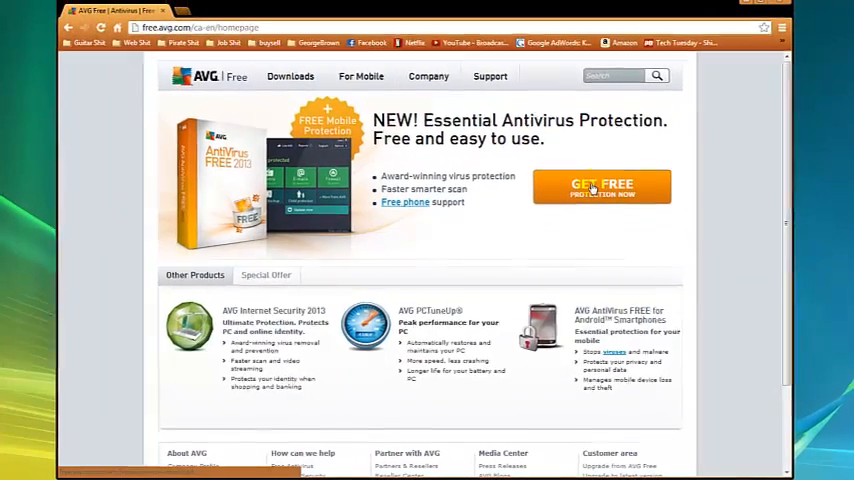
Download the AVG AntiVirus FREE 2013 installer from the Get Free page.
left_click(600, 188)
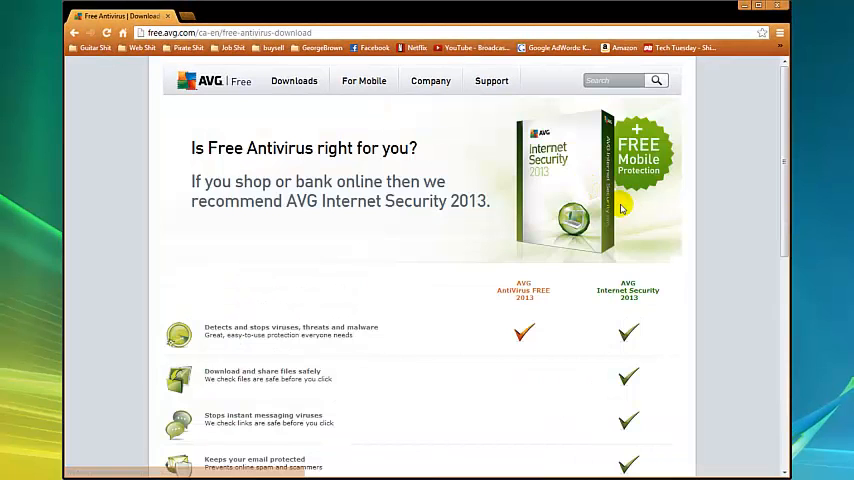
scroll("down", 3)
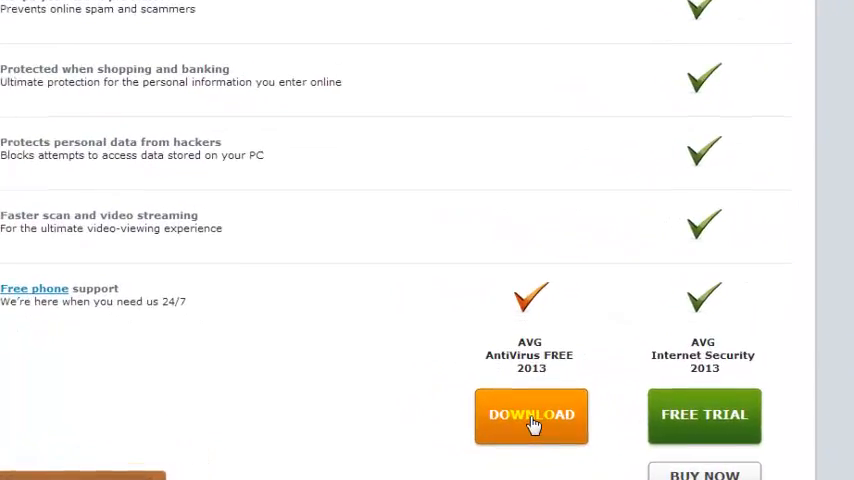
left_click(532, 416)
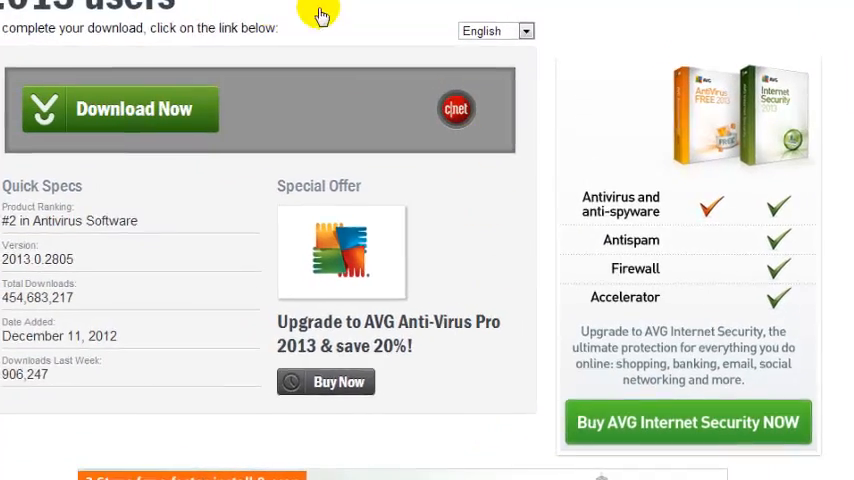
mouse_move(176, 130)
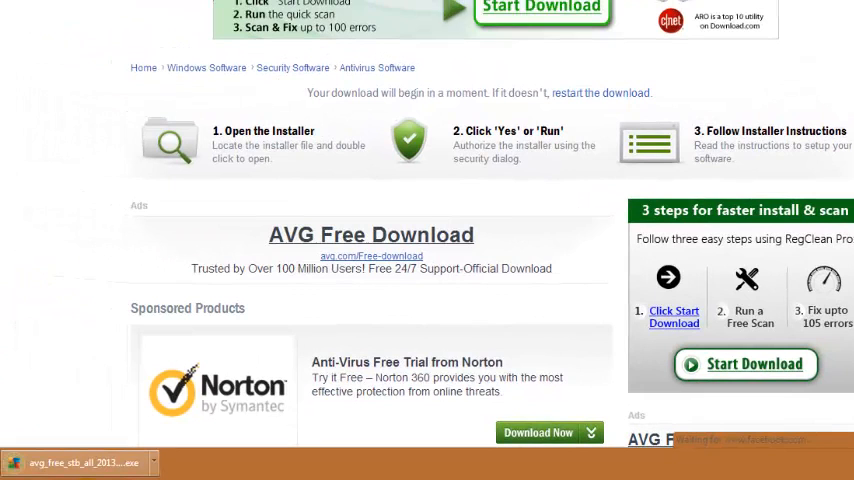
left_click(90, 452)
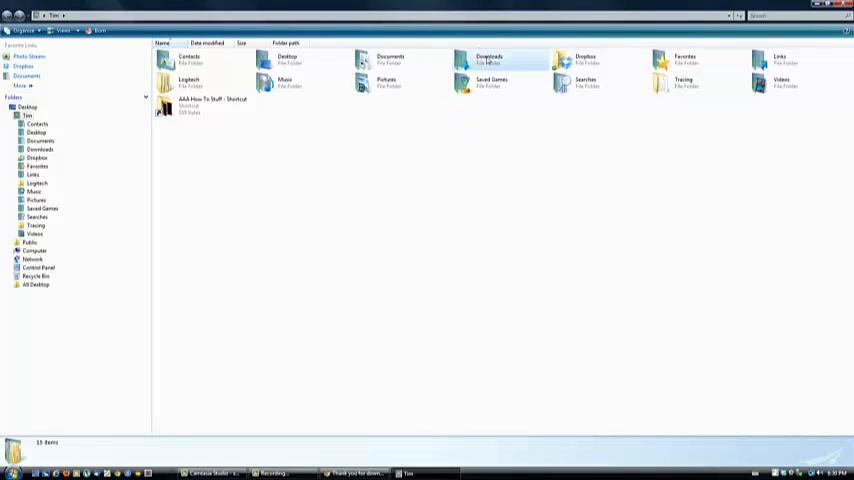
Launch avg_free_stb_all_2013_2805_cnet from the Downloads folder.
double_click(488, 60)
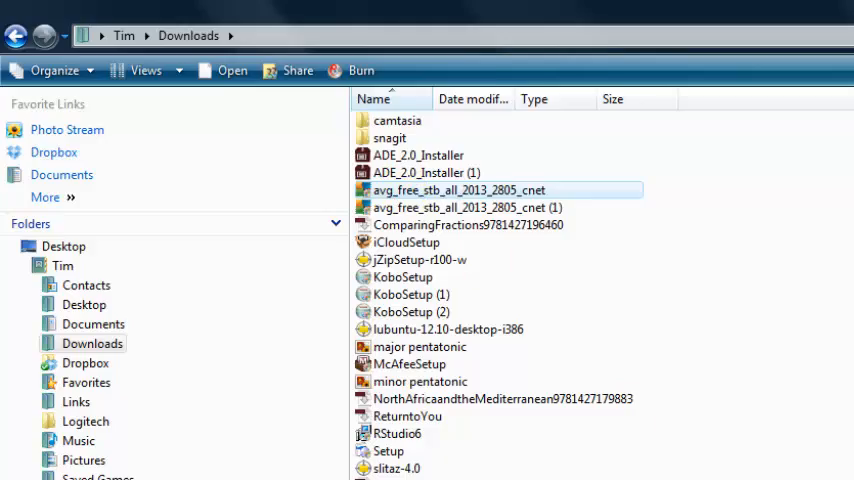
double_click(464, 188)
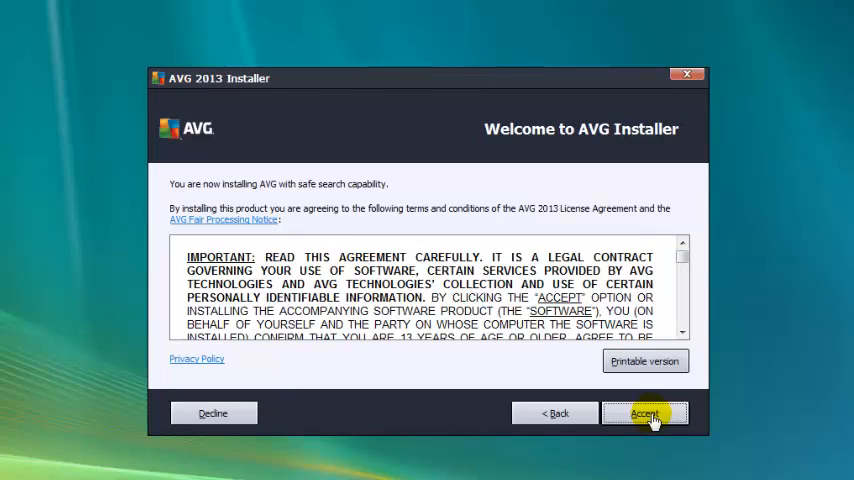
Accept the license, choose Basic protection with Anti-Virus Free, then step back to product choice.
left_click(648, 412)
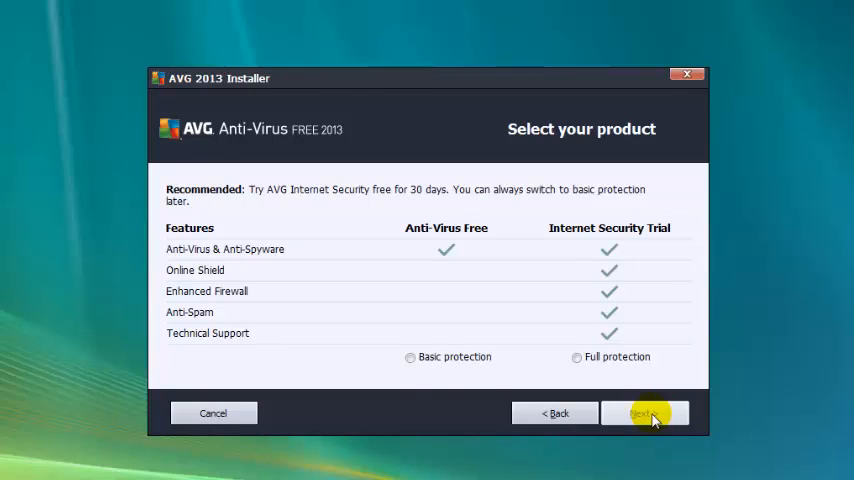
left_click(410, 356)
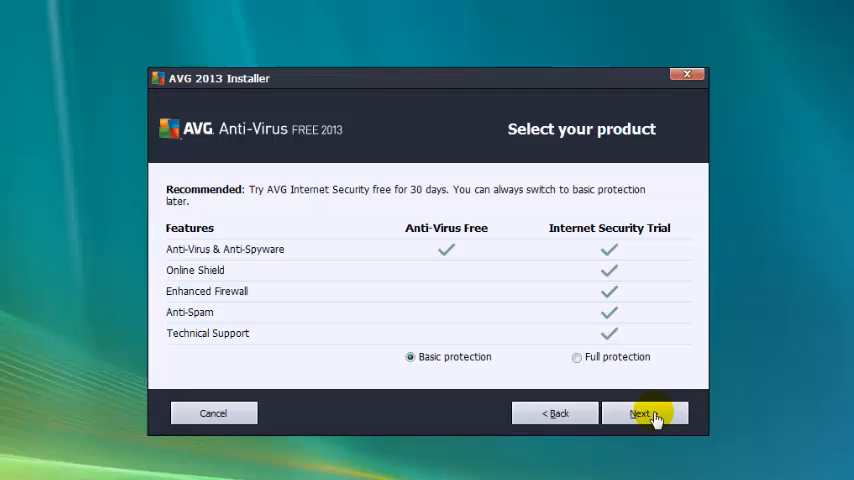
left_click(652, 412)
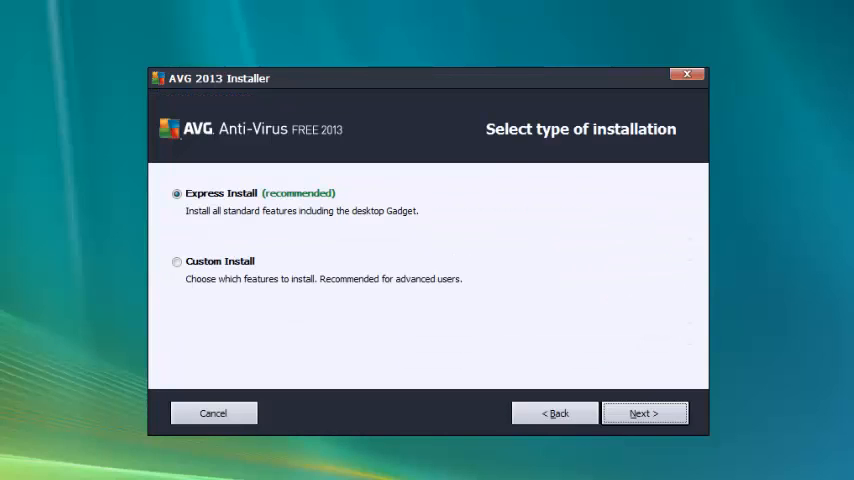
mouse_move(554, 412)
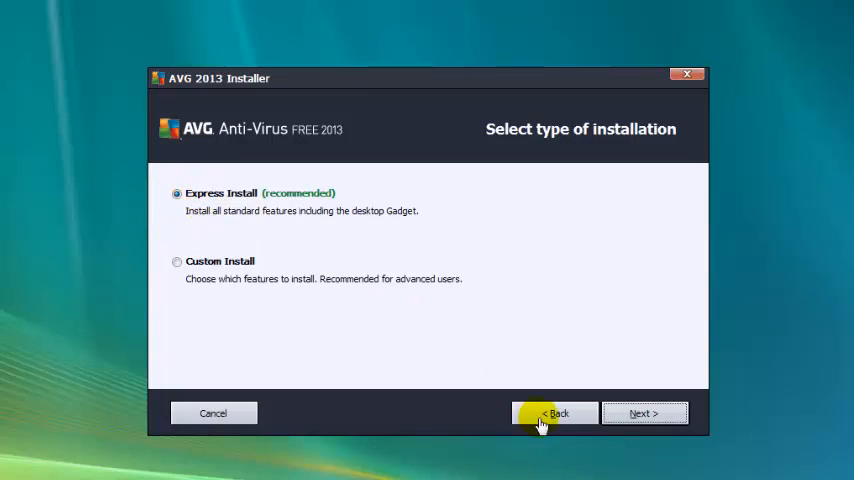
left_click(644, 412)
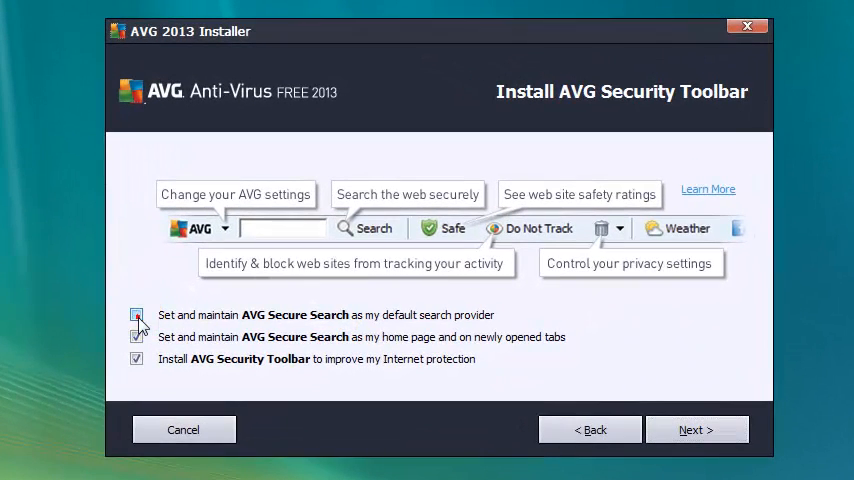
Decline AVG Secure Search as default and continue the installation.
left_click(136, 360)
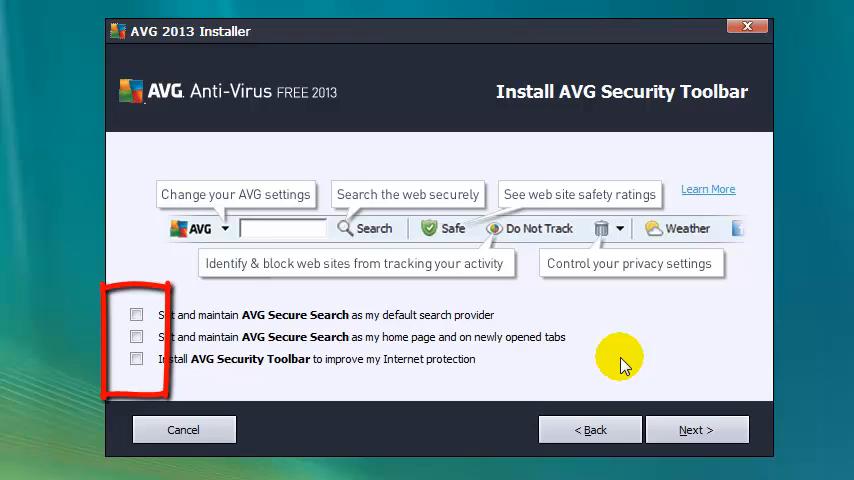
mouse_move(652, 324)
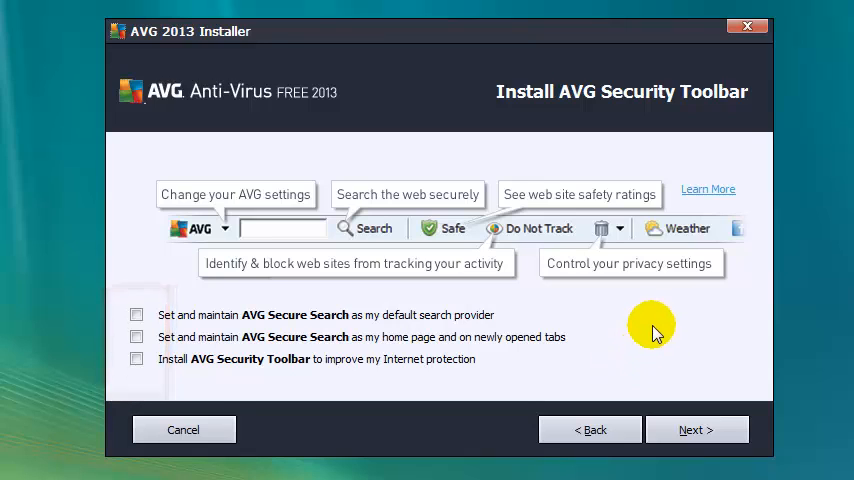
mouse_move(624, 338)
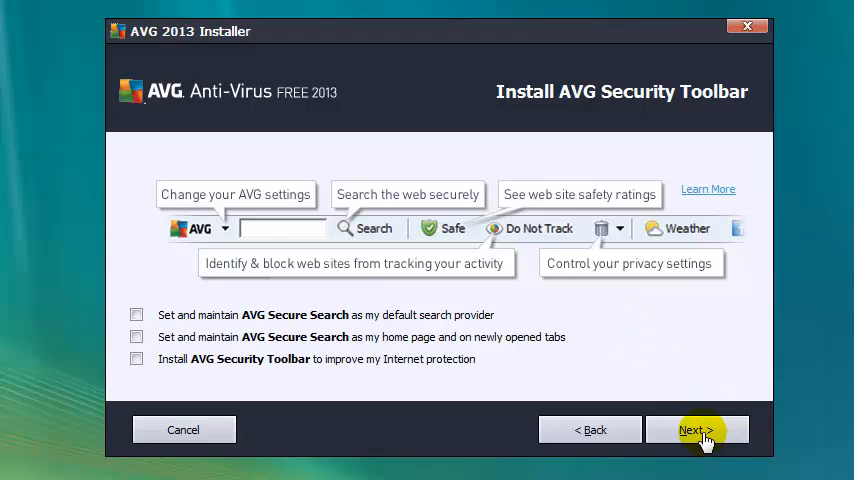
left_click(696, 428)
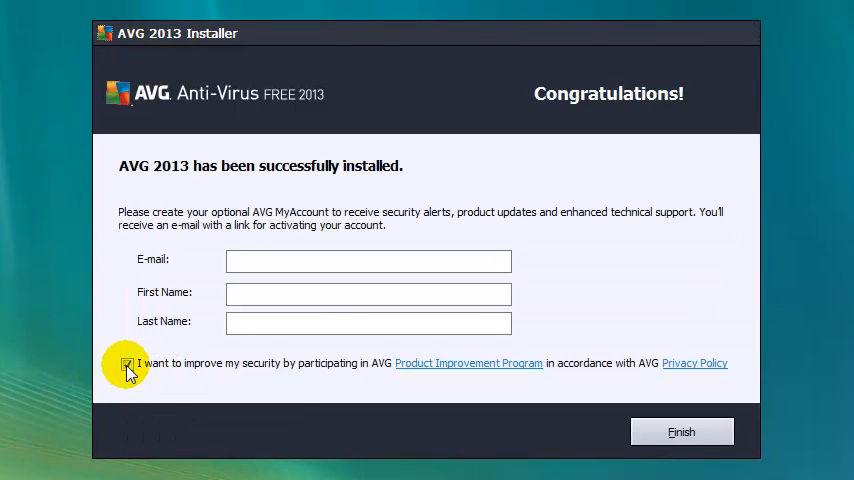
Untick the Product Improvement Program and finish the installer.
left_click(128, 364)
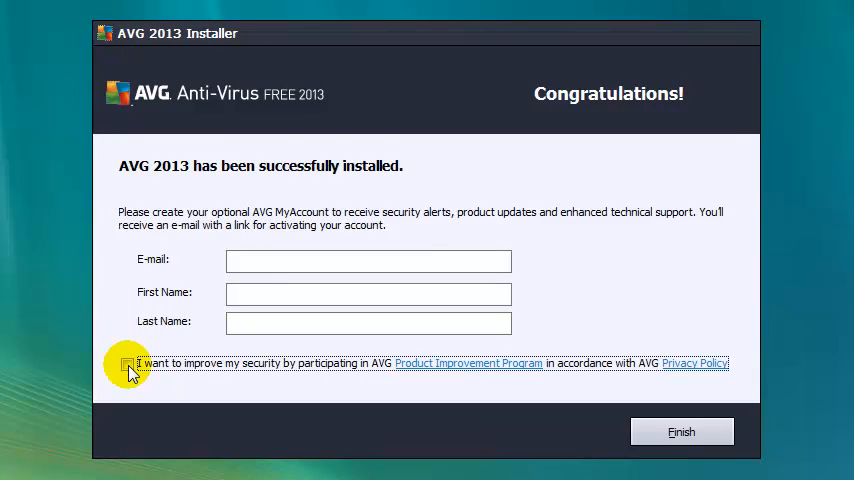
mouse_move(278, 322)
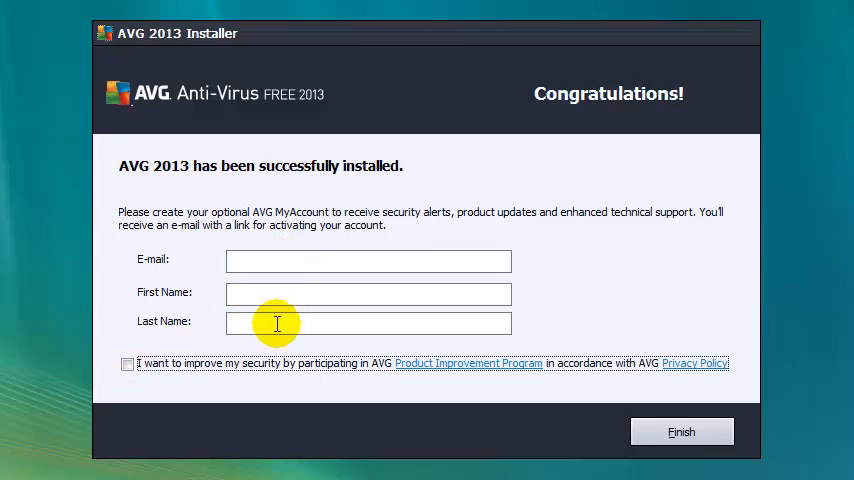
left_click(680, 430)
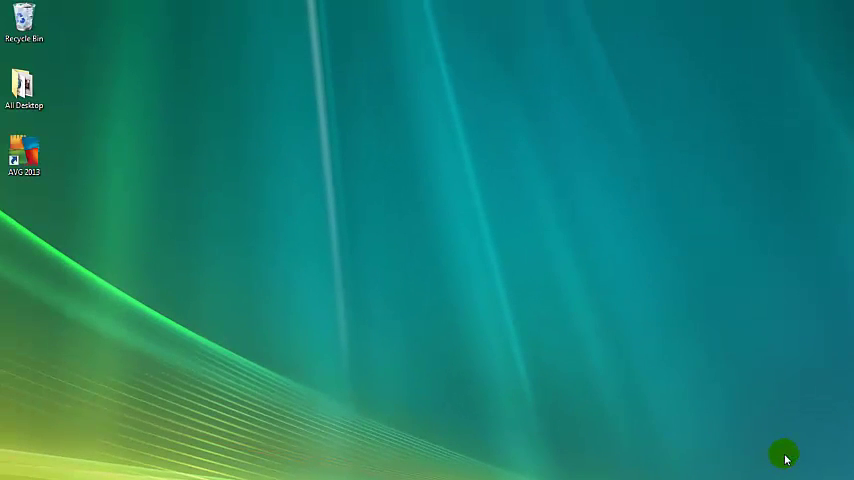
Launch AVG Anti-Virus Free from the desktop shortcut, see its warning, and close it.
double_click(24, 148)
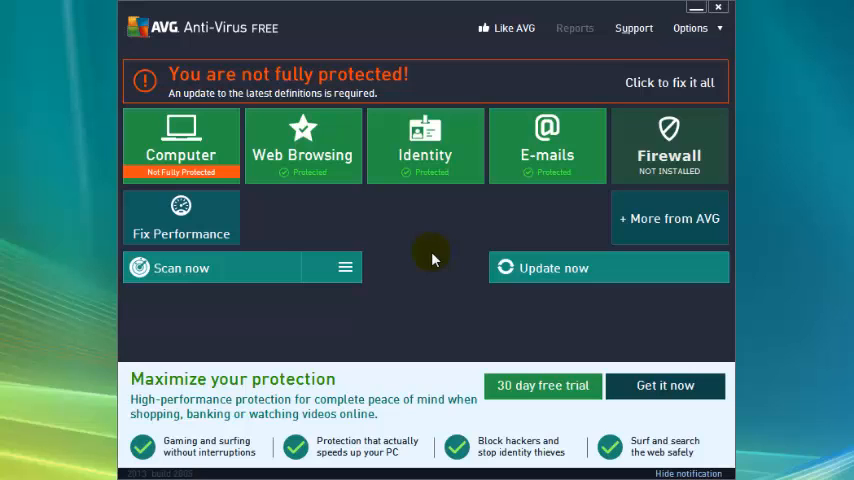
mouse_move(462, 272)
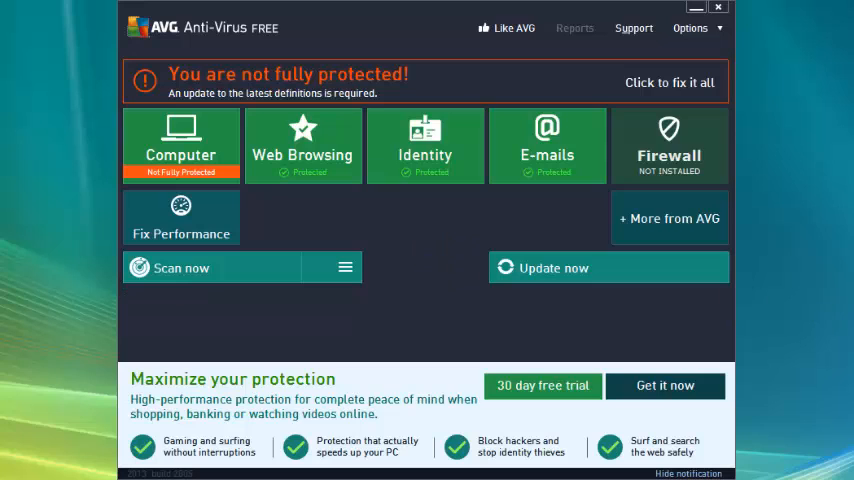
left_click(720, 8)
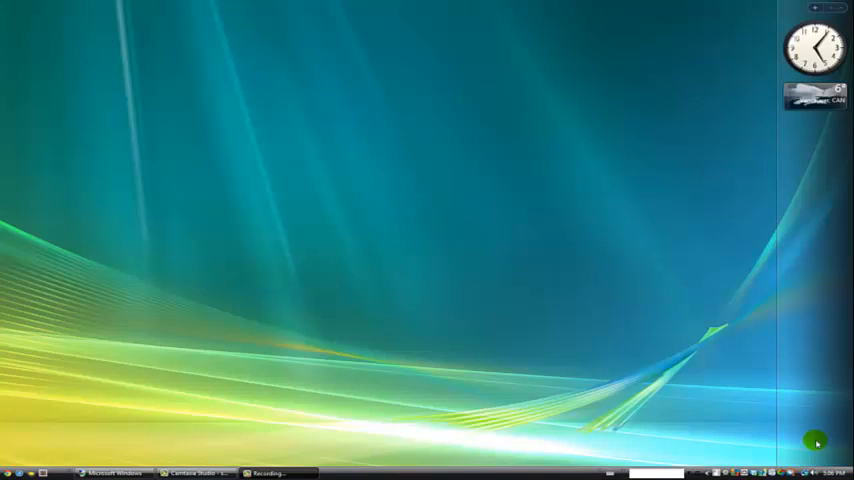
mouse_move(536, 446)
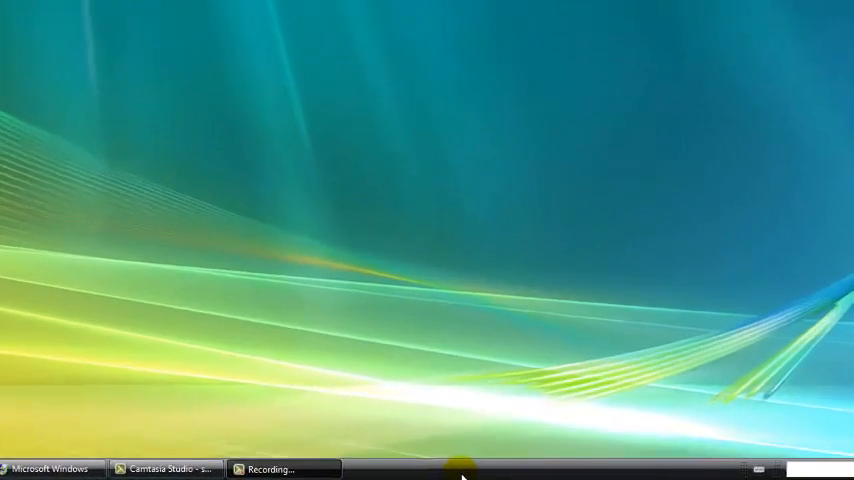
Launch Task Manager from the taskbar to view CPU and memory use.
right_click(456, 464)
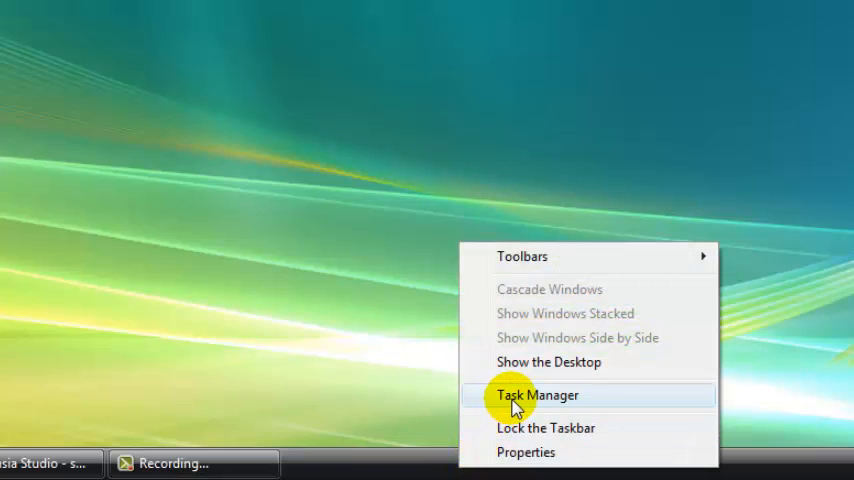
left_click(540, 396)
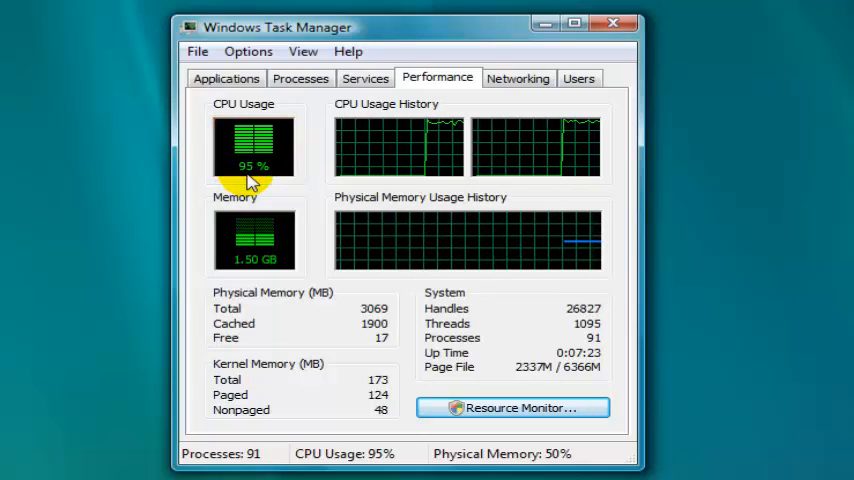
mouse_move(284, 224)
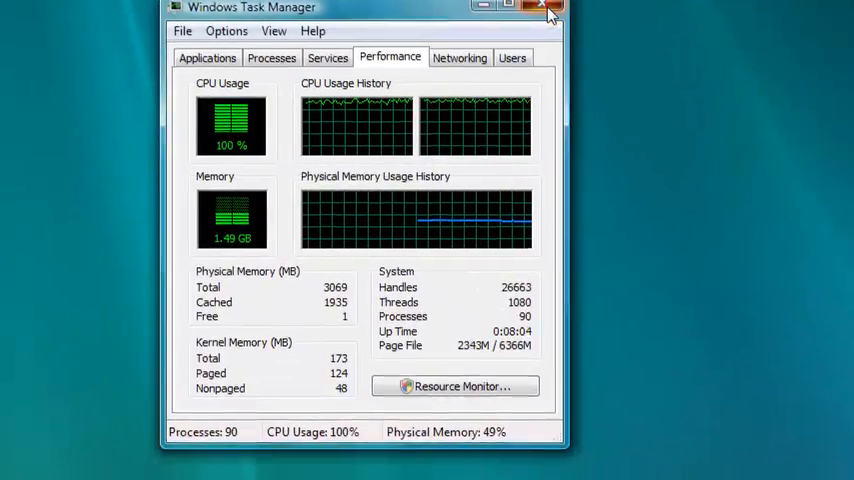
Close Task Manager and launch msconfig from the Start menu search box.
left_click(540, 12)
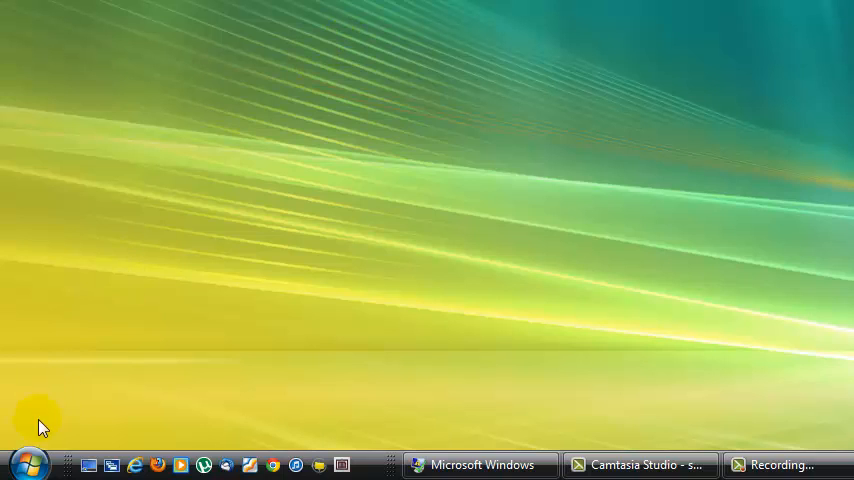
left_click(24, 456)
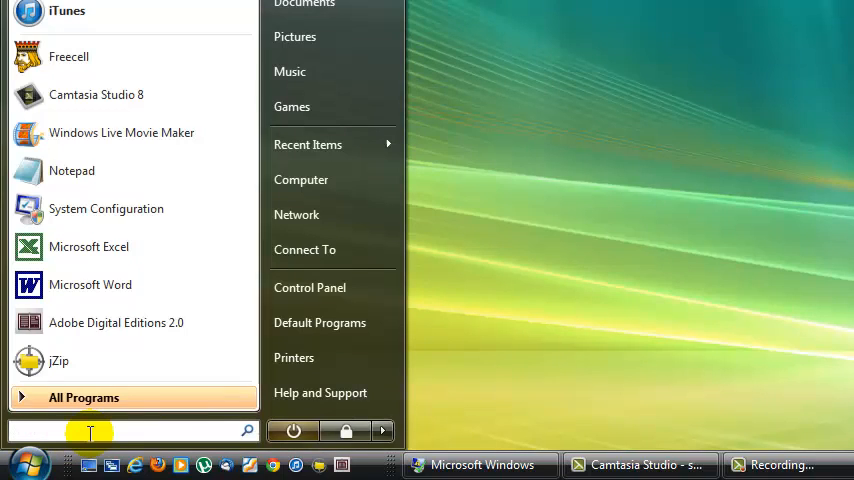
type("msconfig")
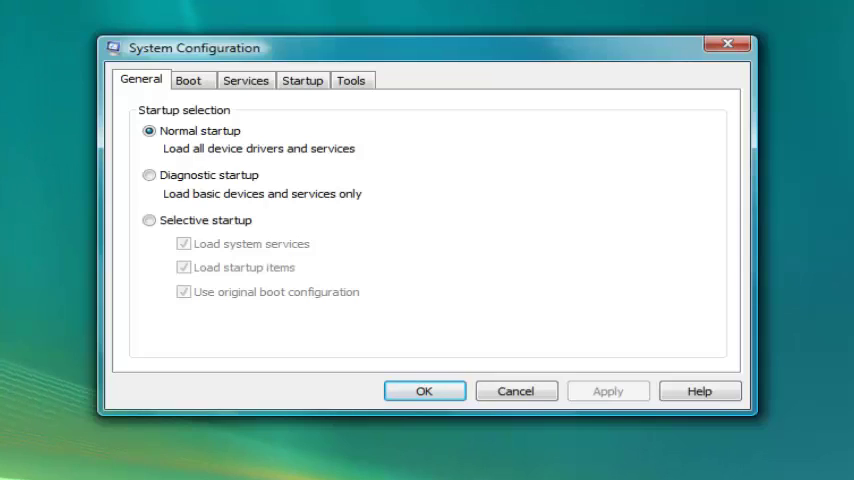
Show the Startup list, widen the Startup Item column and scroll through the enabled items.
left_click(304, 80)
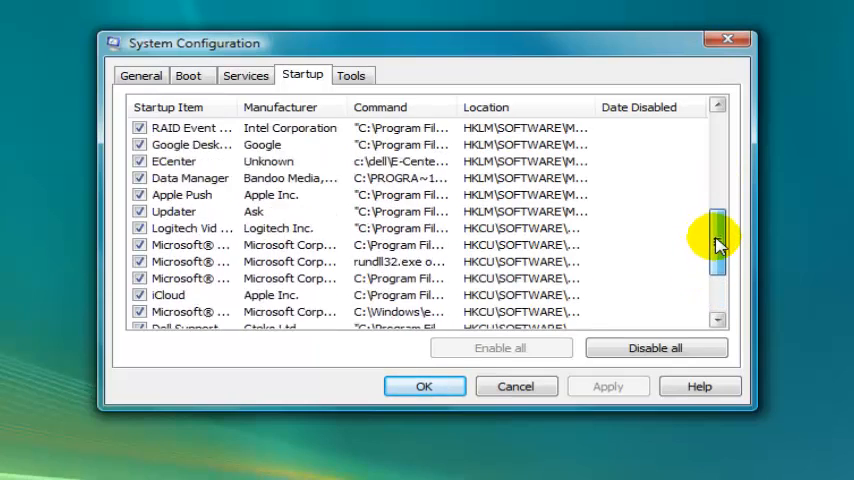
left_click_drag(718, 244, 718, 150)
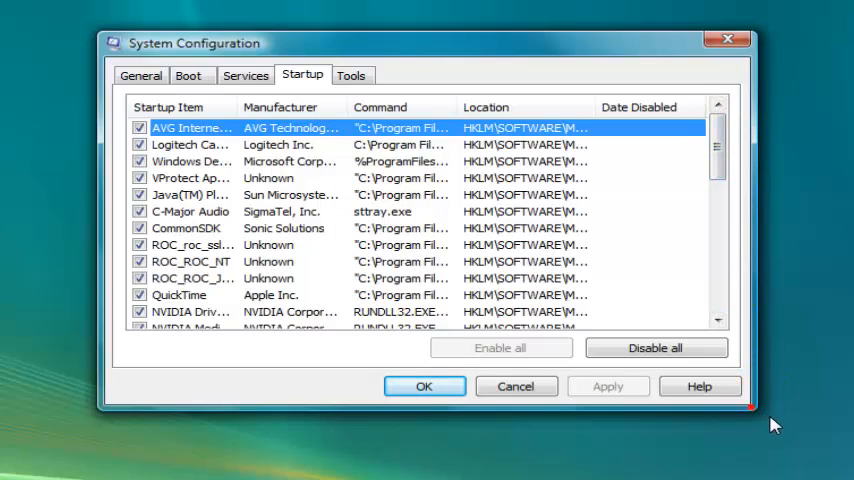
mouse_move(236, 108)
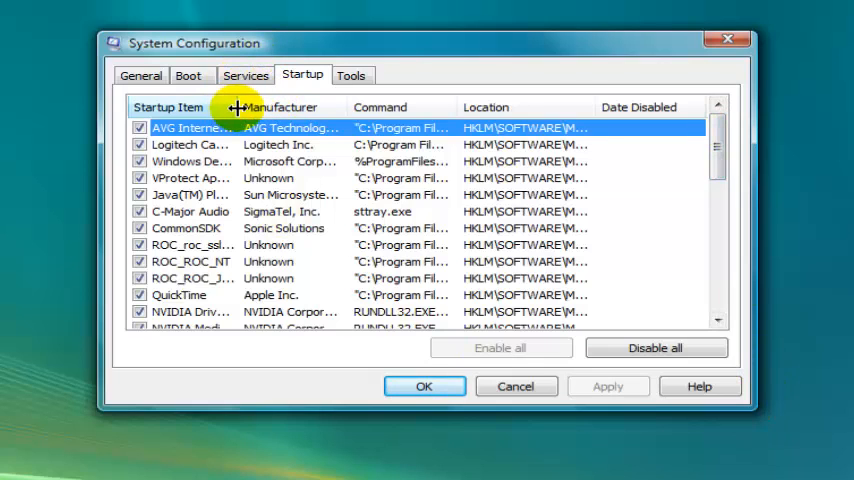
left_click_drag(236, 108, 470, 108)
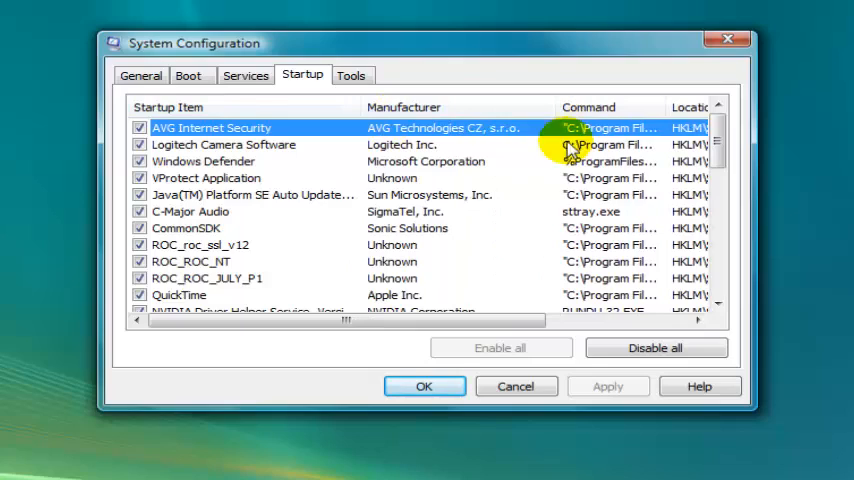
scroll("down", 3)
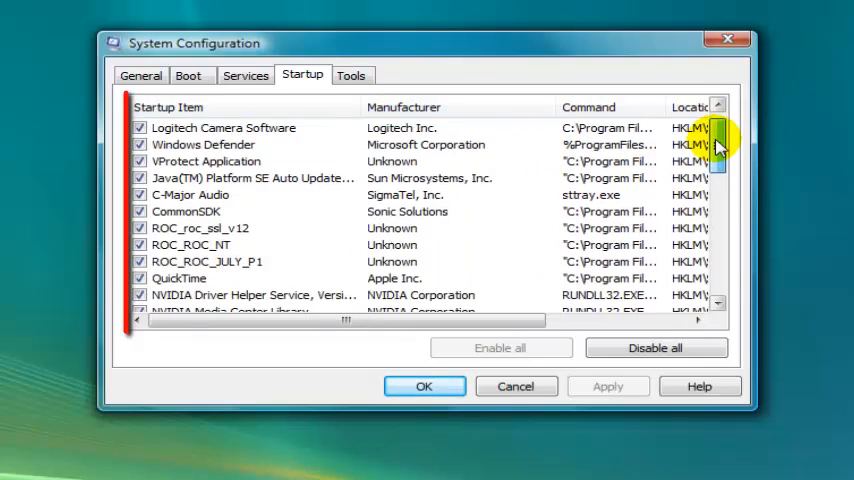
left_click_drag(718, 150, 718, 244)
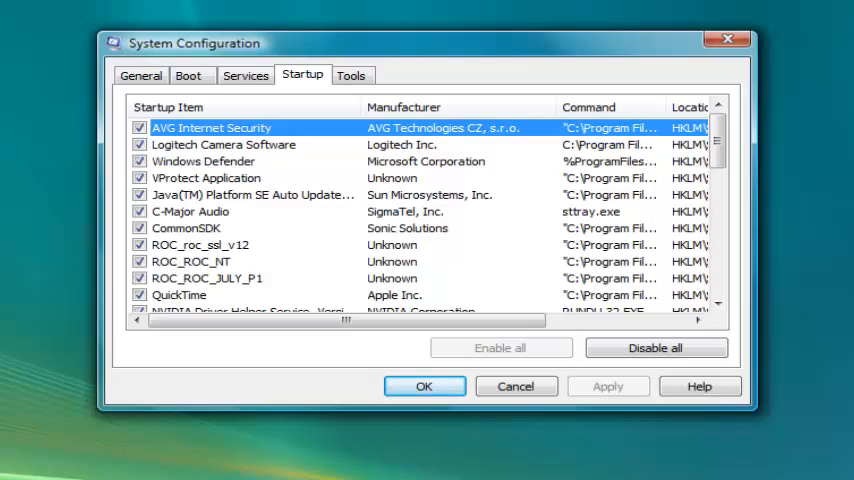
left_click(212, 128)
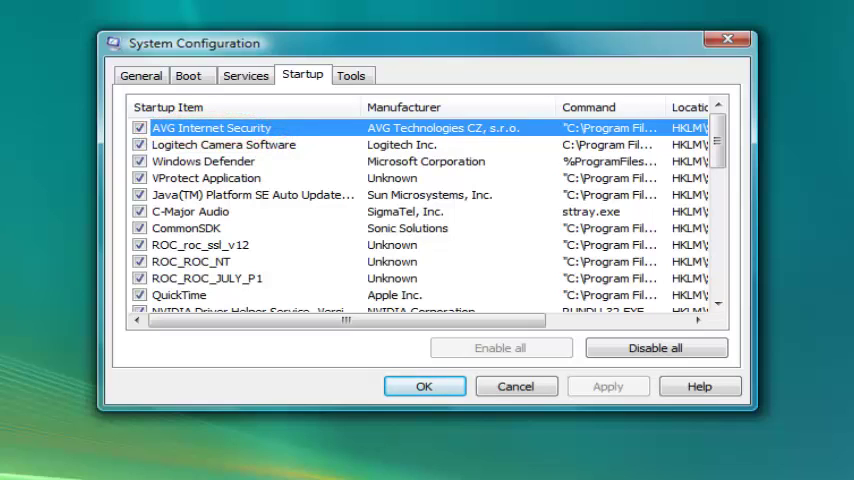
mouse_move(304, 122)
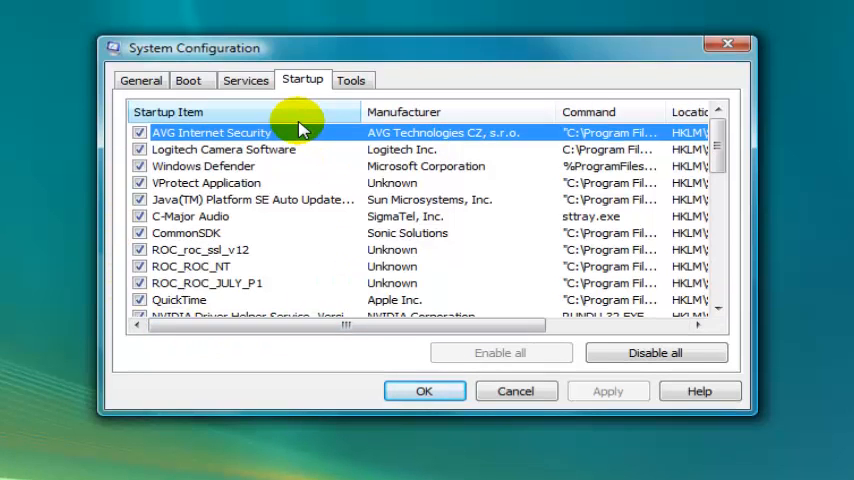
Disable all startup items, then re-enable AVG Internet Security.
left_click(656, 352)
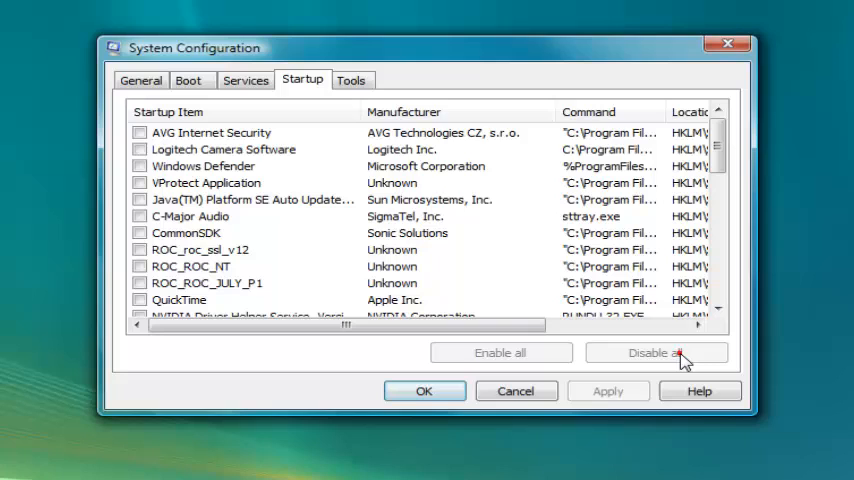
left_click(656, 352)
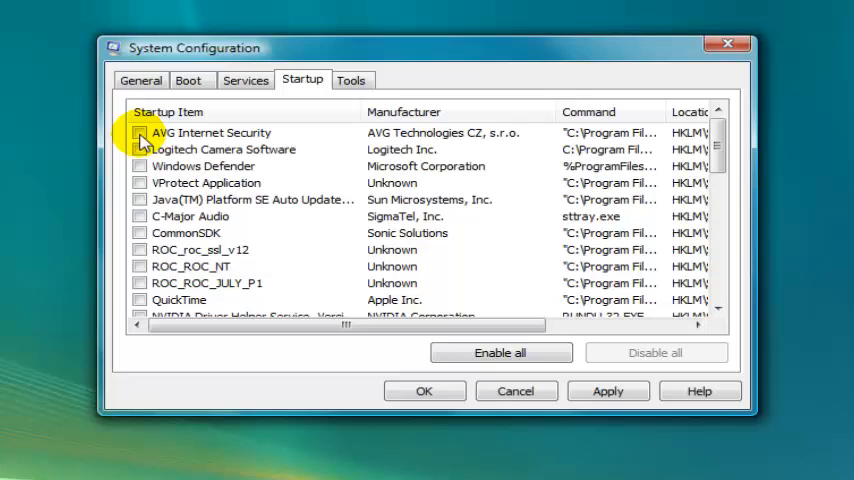
left_click(138, 132)
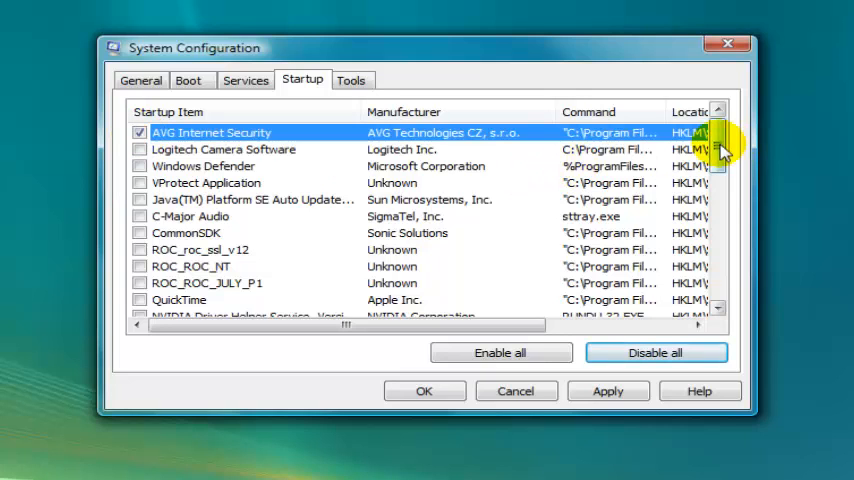
Scroll down the list and re-enable Dropbox at startup.
scroll("down", 3)
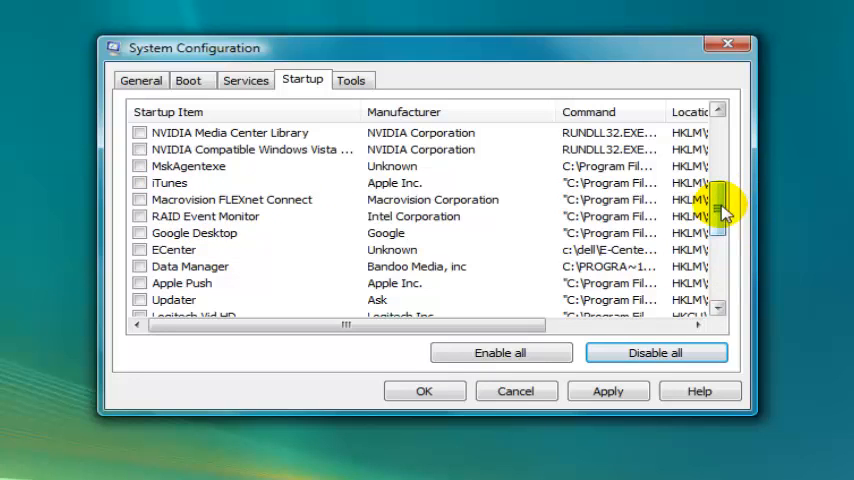
scroll("down", 3)
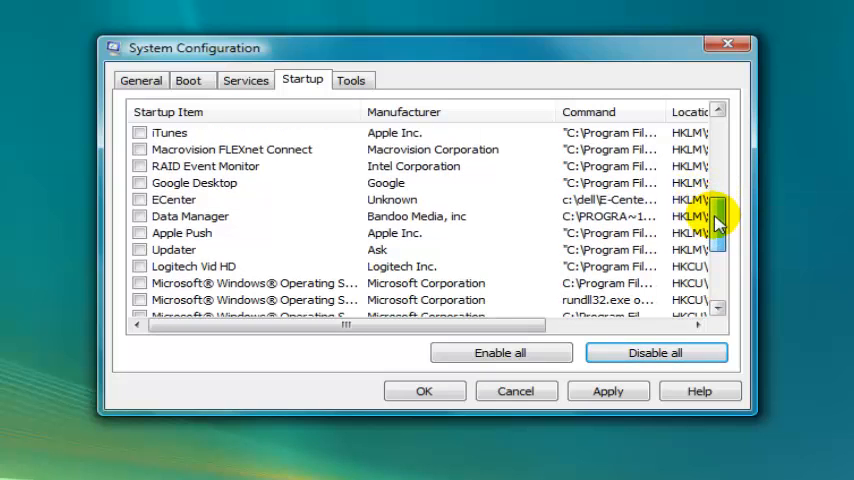
scroll("down", 3)
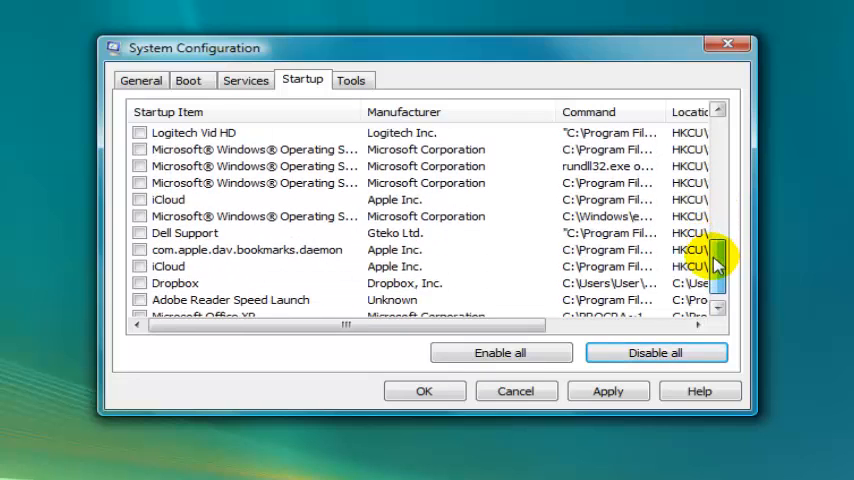
left_click(140, 284)
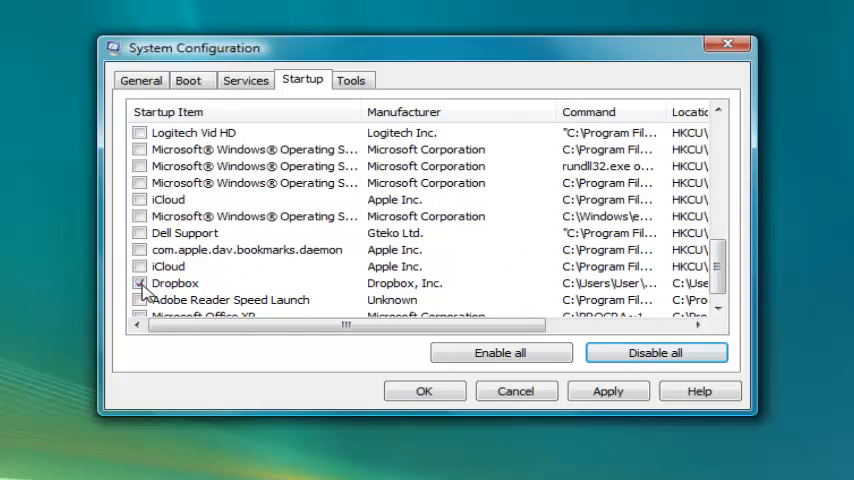
scroll("down", 3)
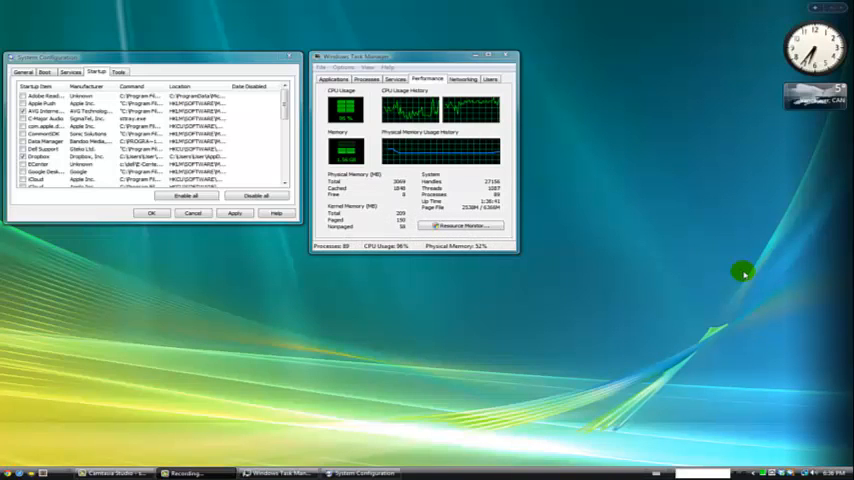
mouse_move(588, 212)
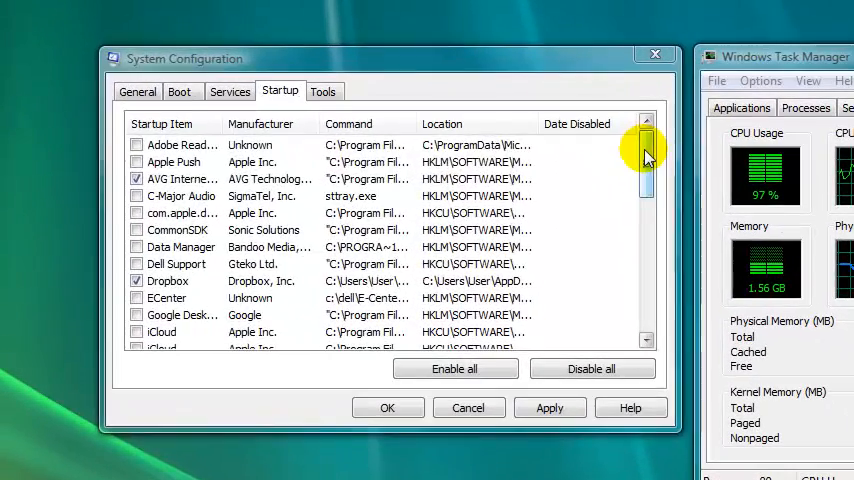
Verify the checked startup items, then apply and confirm the startup changes.
left_click_drag(644, 160, 644, 220)
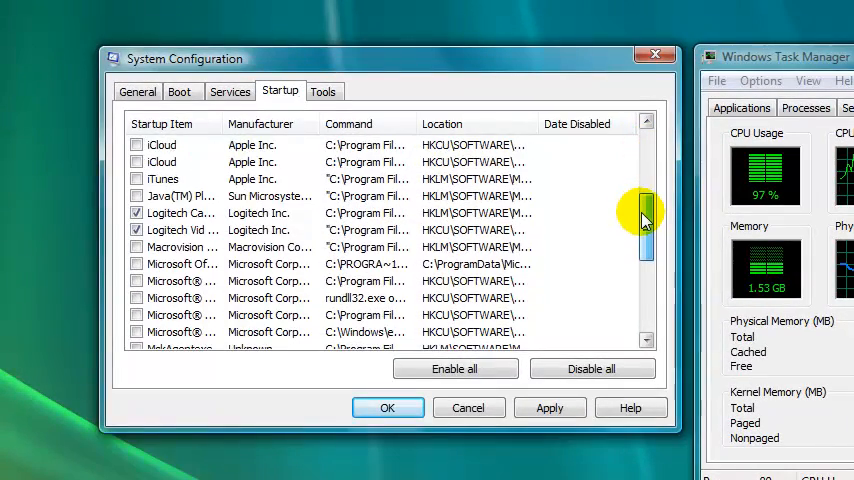
left_click_drag(644, 220, 644, 300)
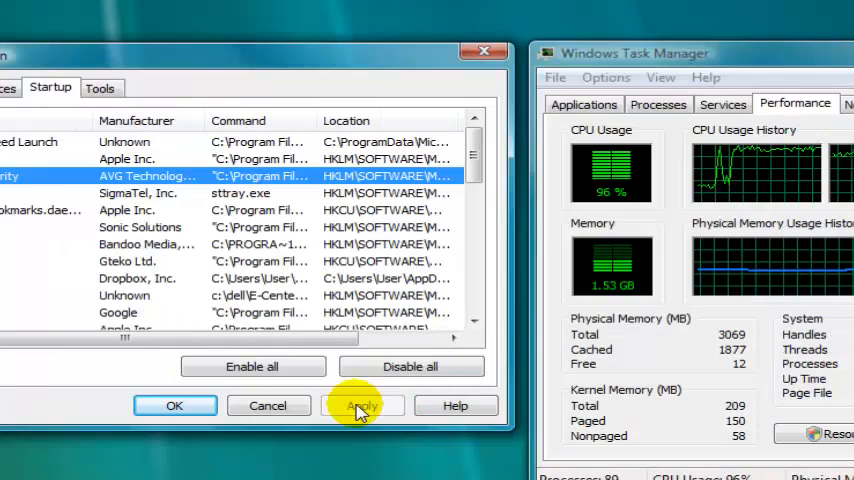
left_click(360, 404)
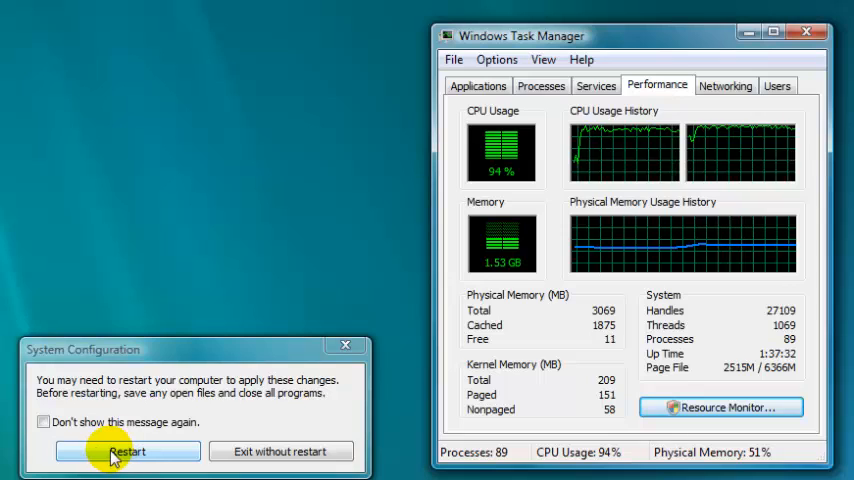
mouse_move(504, 340)
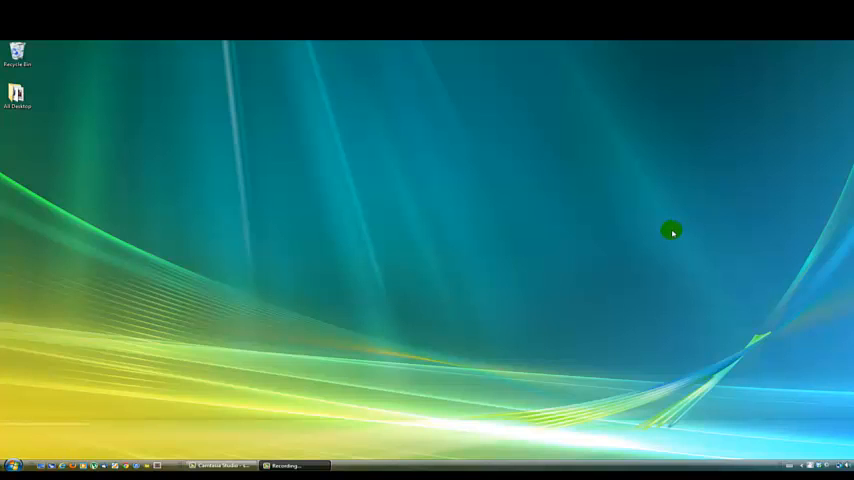
mouse_move(618, 220)
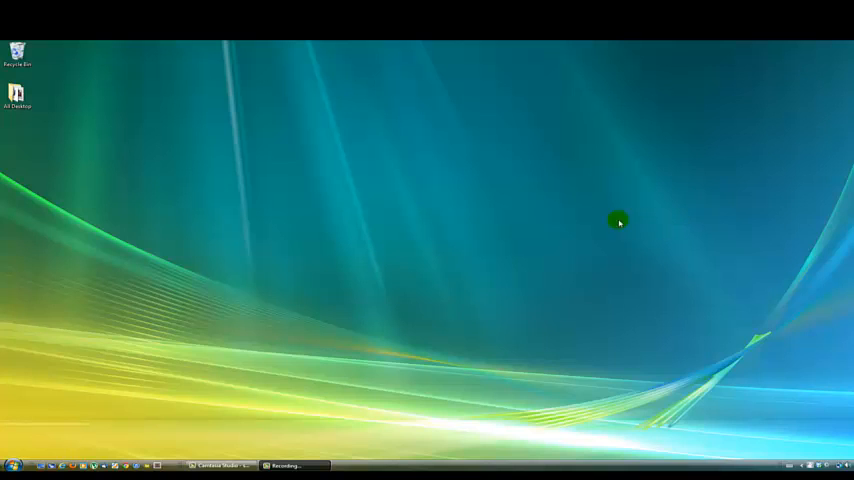
mouse_move(434, 228)
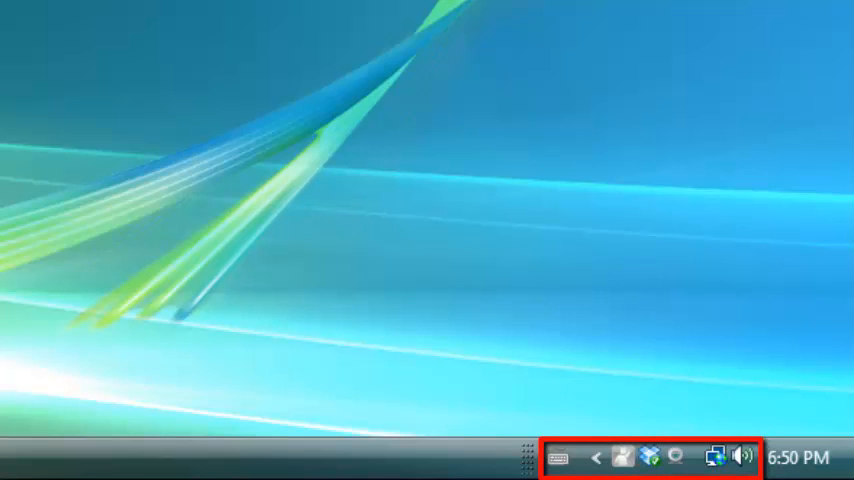
Launch Task Manager from the taskbar context menu to view performance after the restart.
right_click(388, 464)
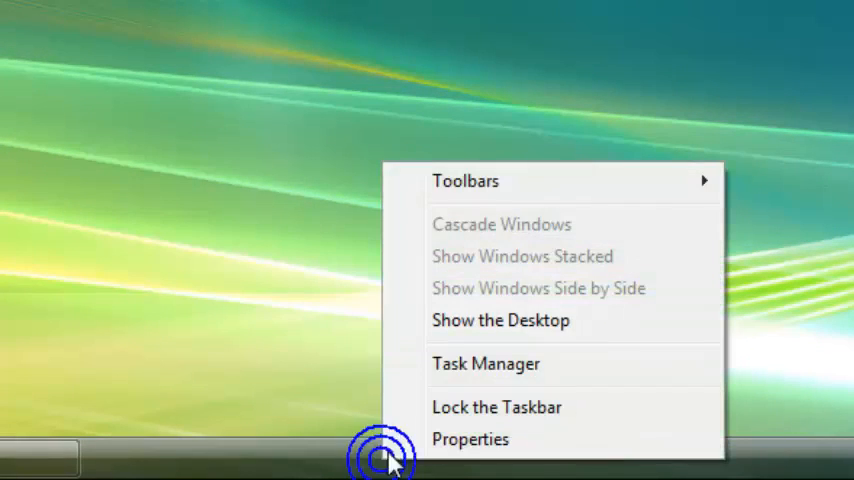
left_click(480, 364)
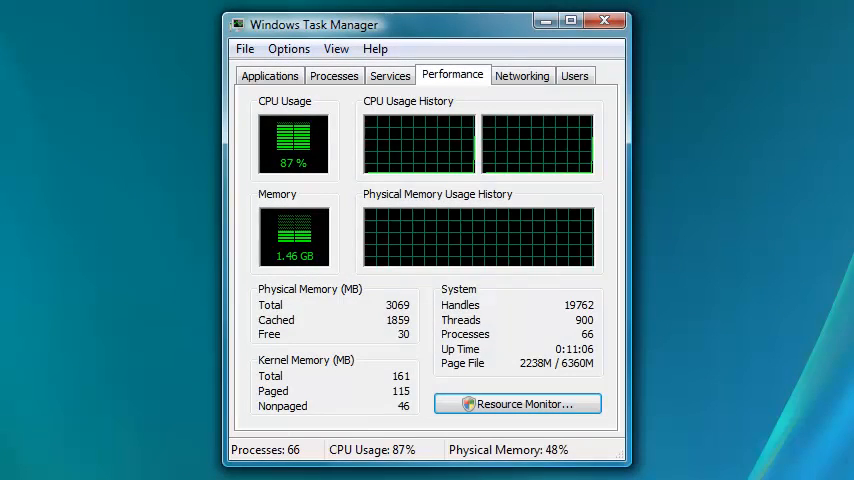